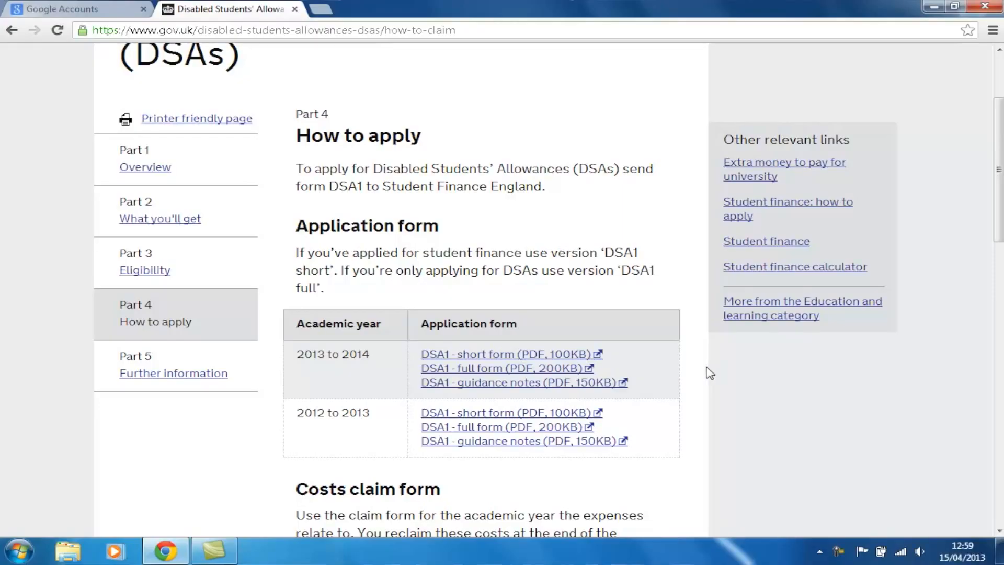
Follow the 2013 to 2014 'DSA1 - short form (PDF, 100KB)' link to load the application form
click(489, 354)
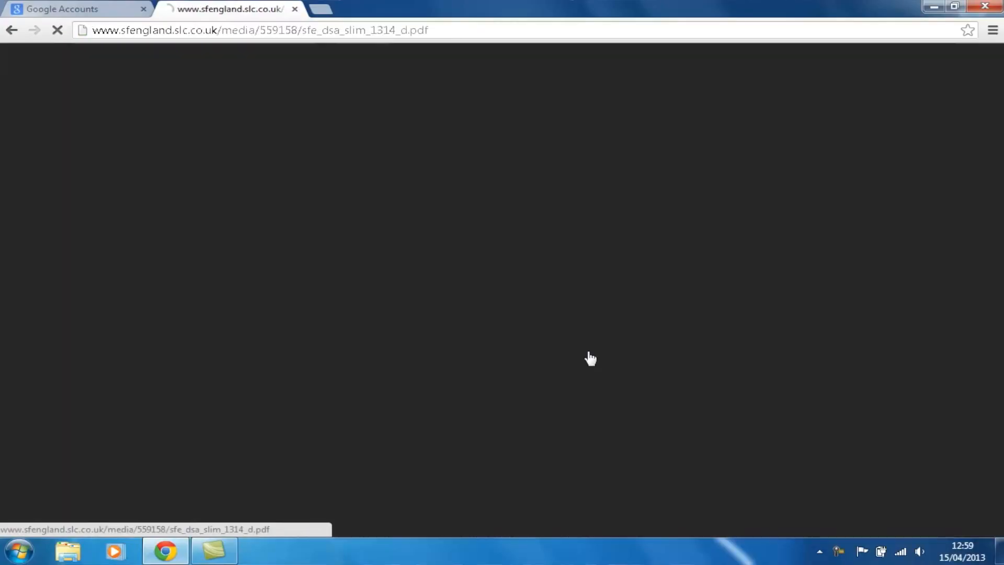